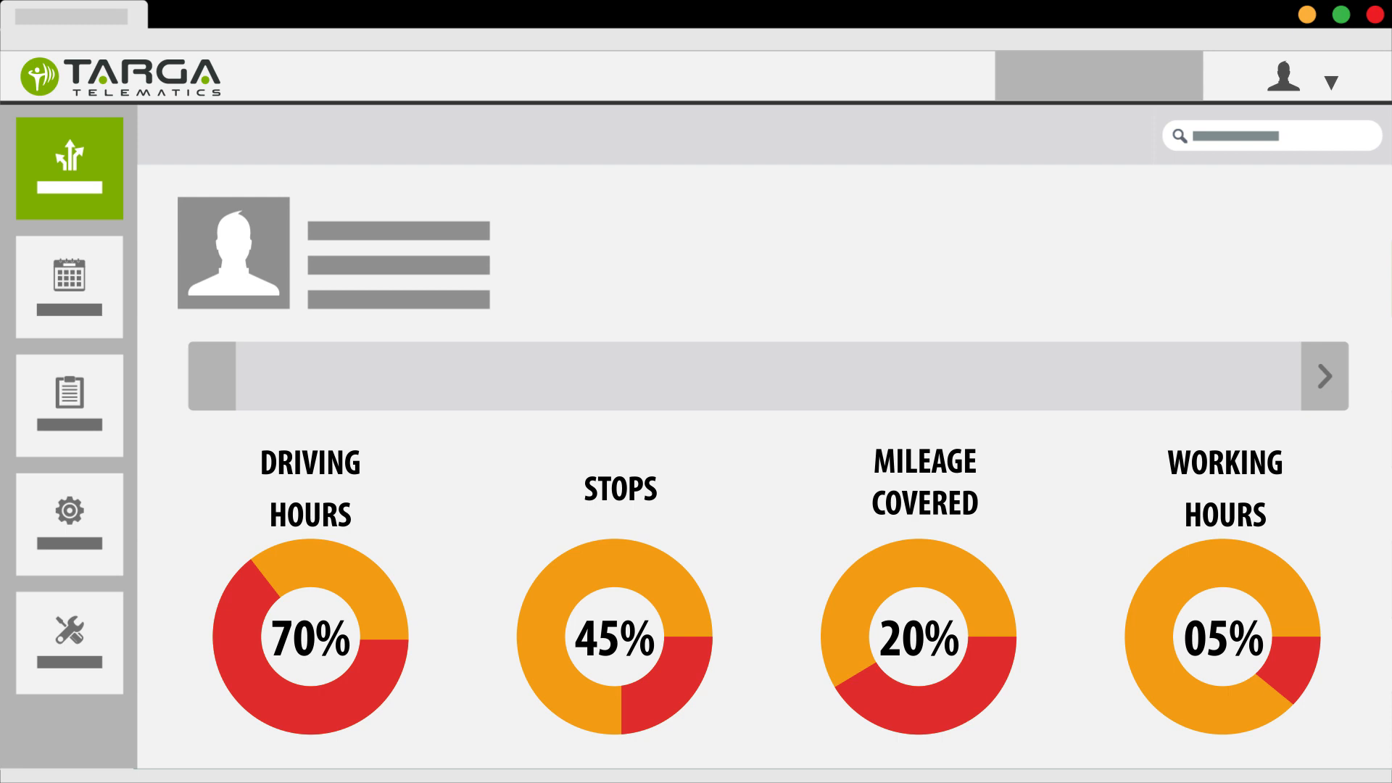
- Switch the KPI bar to the compliance donut charts: speed limits 50%, seatbelt use 45%, company 20%, highway 05%
click(1325, 376)
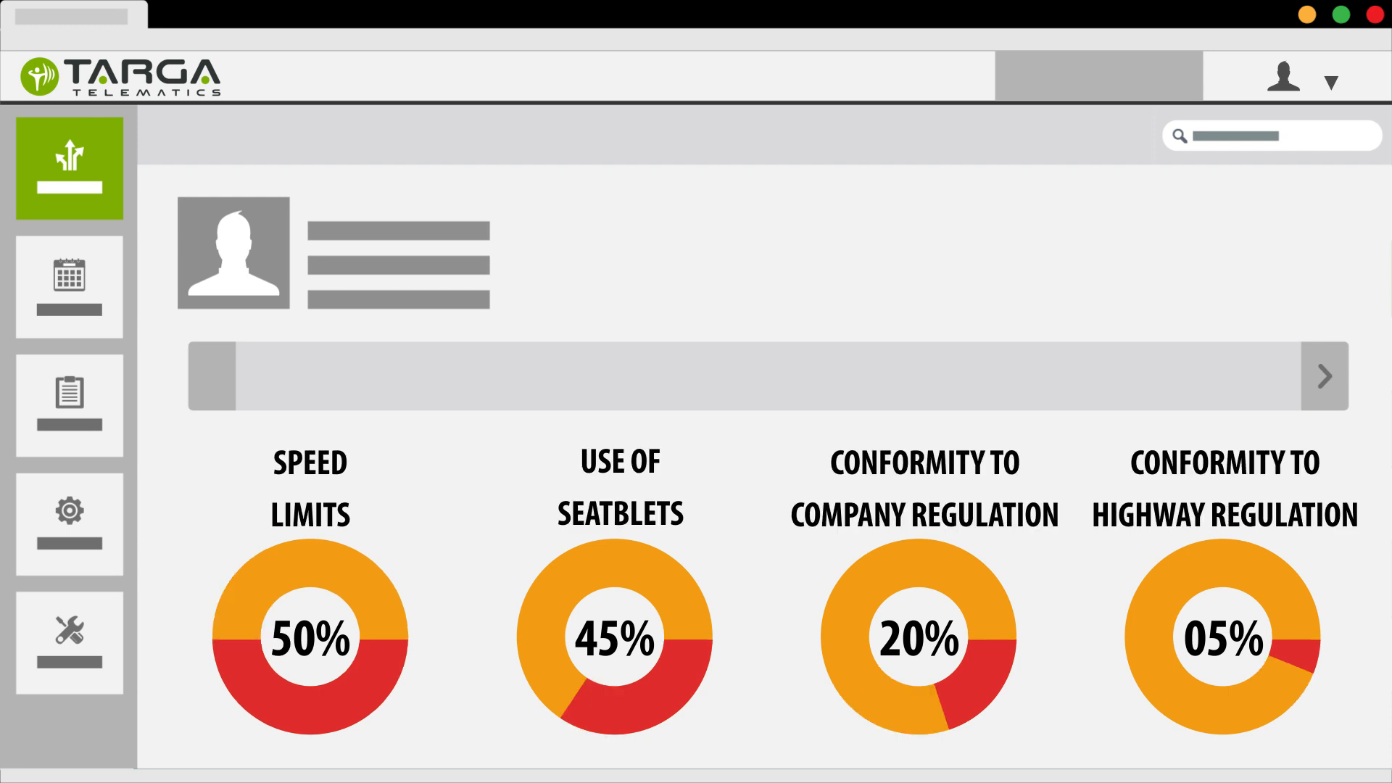